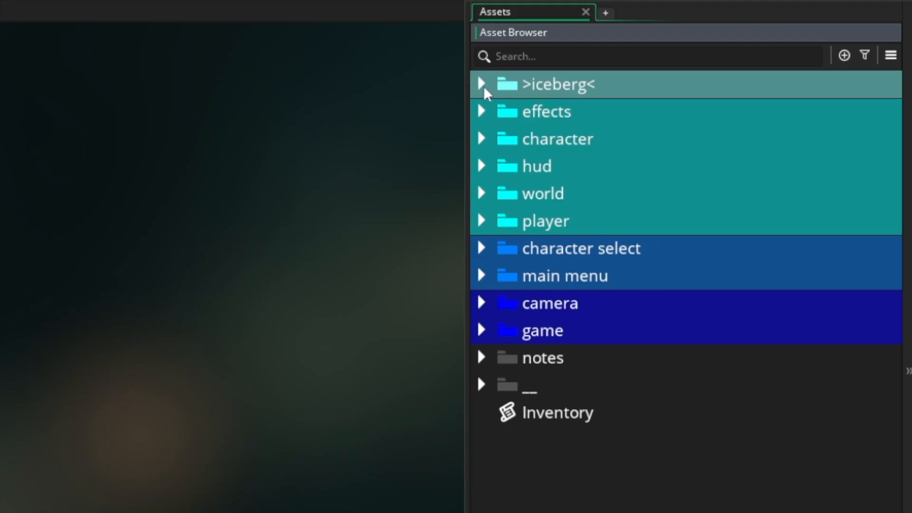
Step: Expand the iceberg folder and browse its internal, utility and obj_iceberg contents
left_click(480, 85)
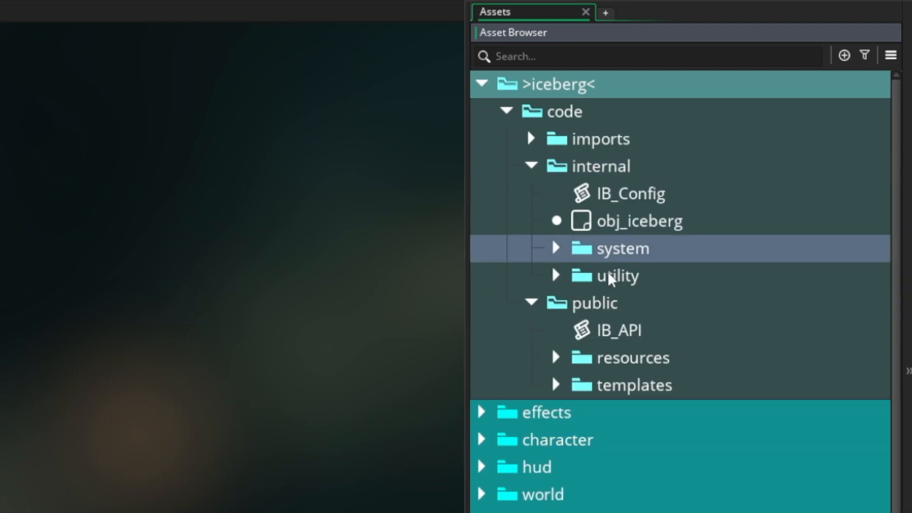
left_click(634, 384)
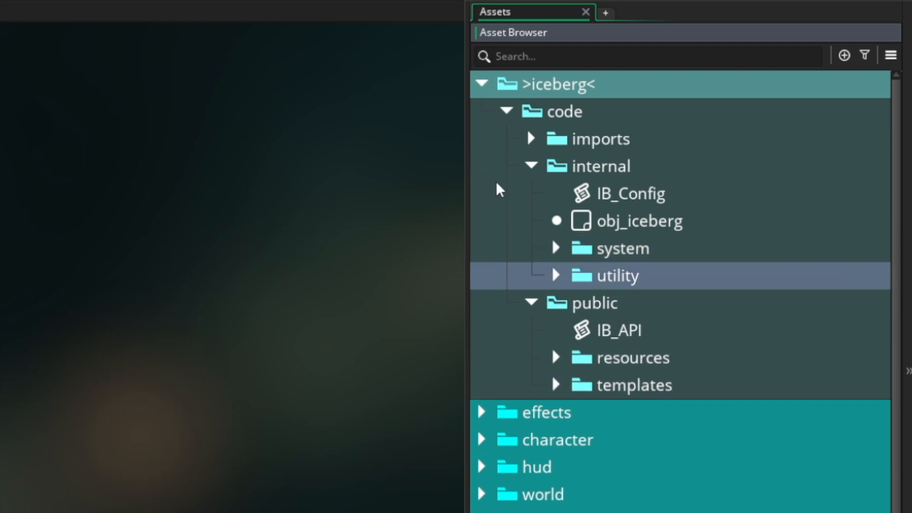
left_click(603, 166)
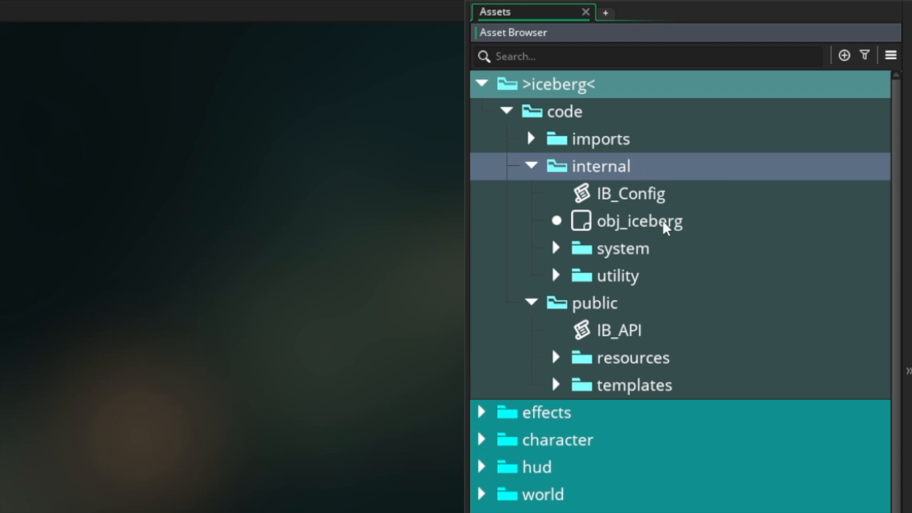
left_click(639, 221)
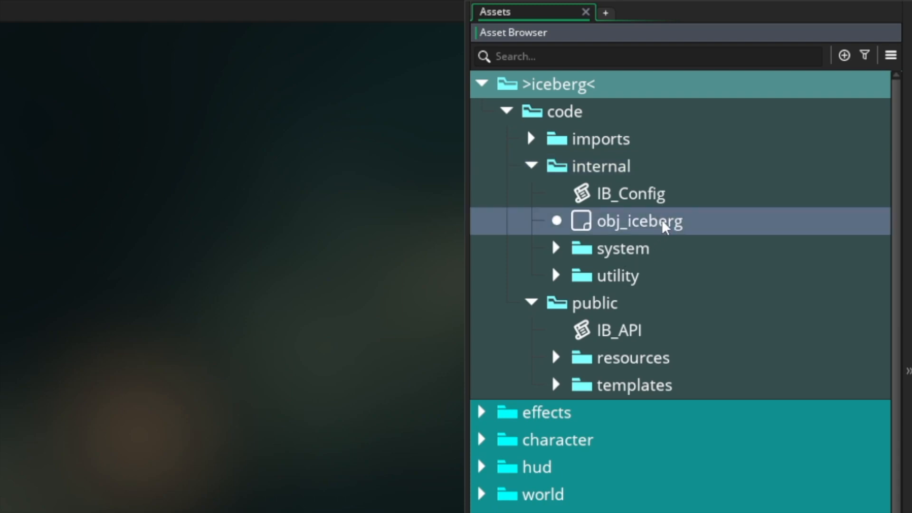
mouse_move(647, 234)
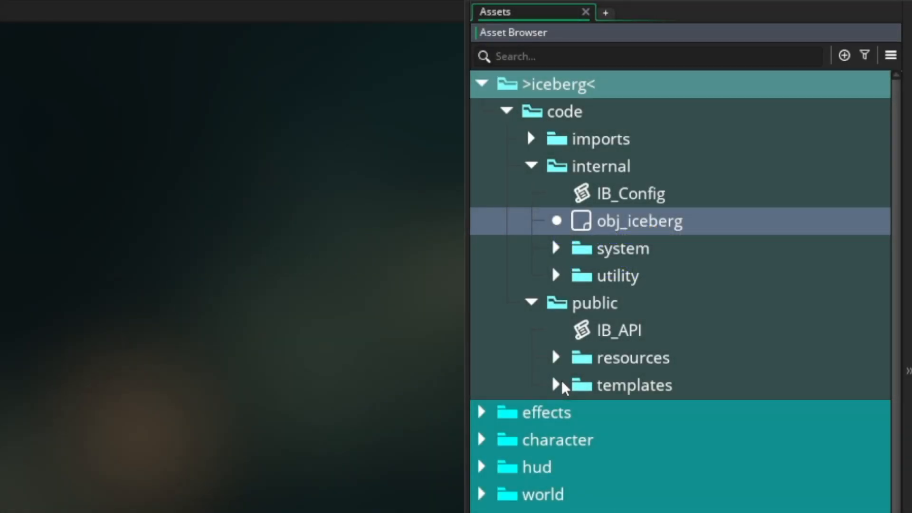
left_click(554, 385)
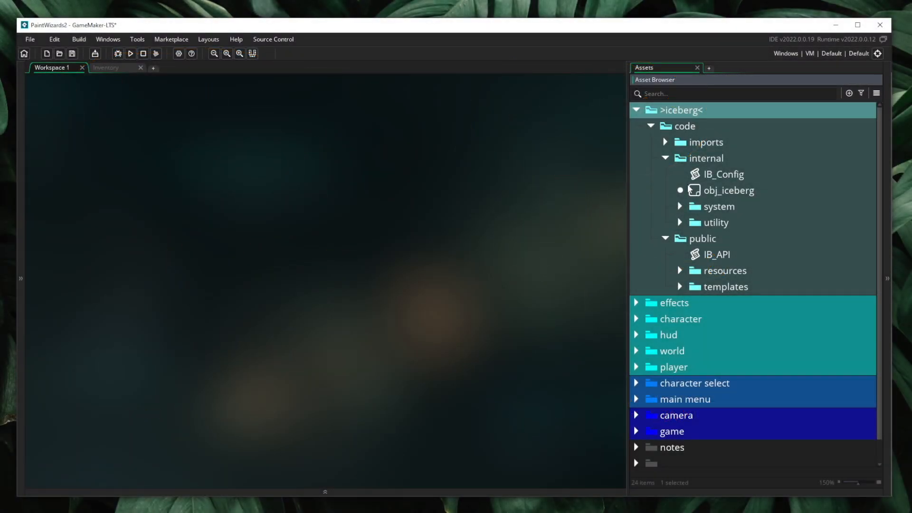
Step: Collapse the iceberg folder and bring up the Inventory script with its empty constructor
left_click(636, 110)
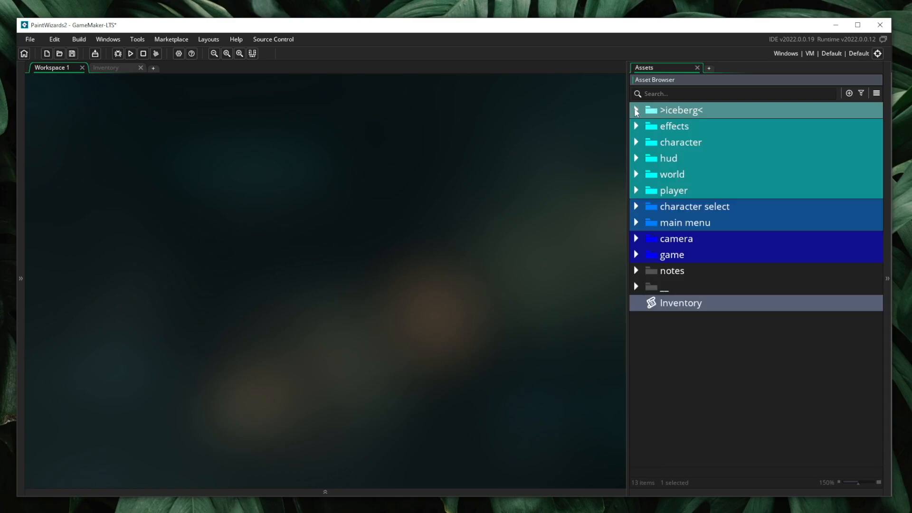
double_click(680, 302)
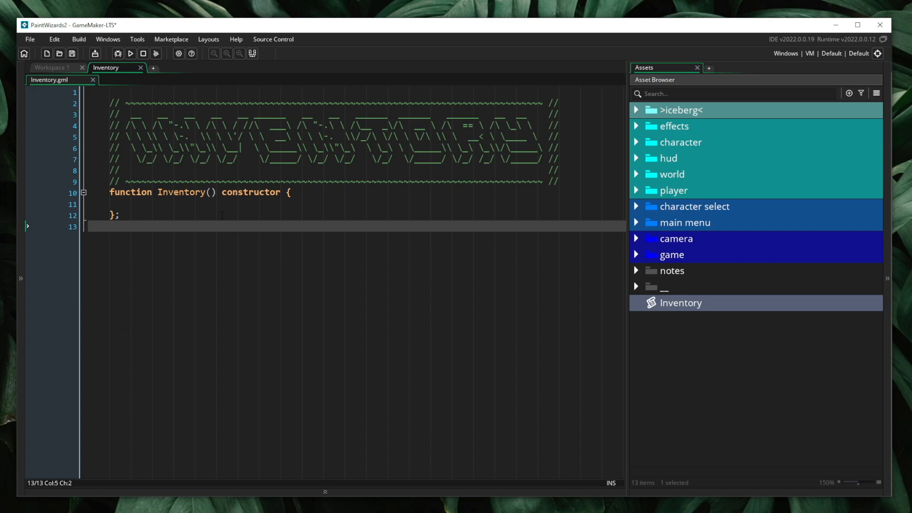
mouse_move(169, 203)
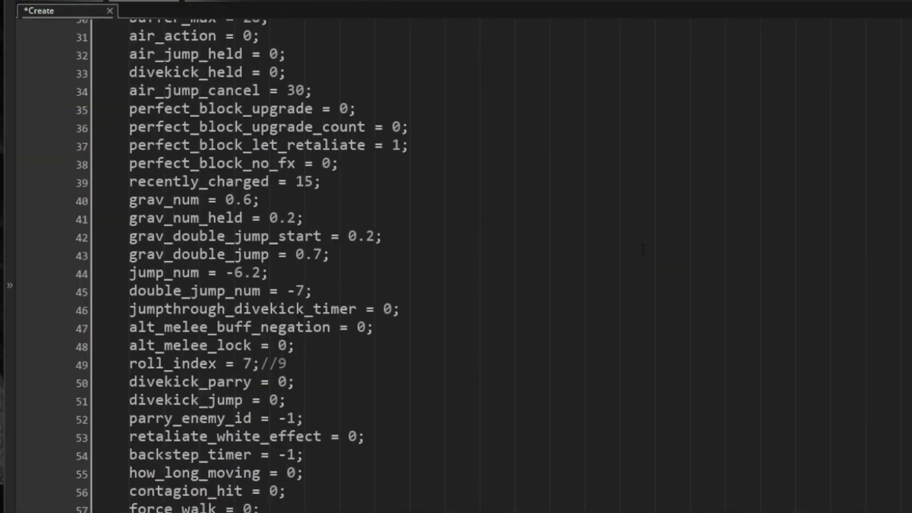
Step: Scroll down through the example Create event code for reference
scroll("down", 3)
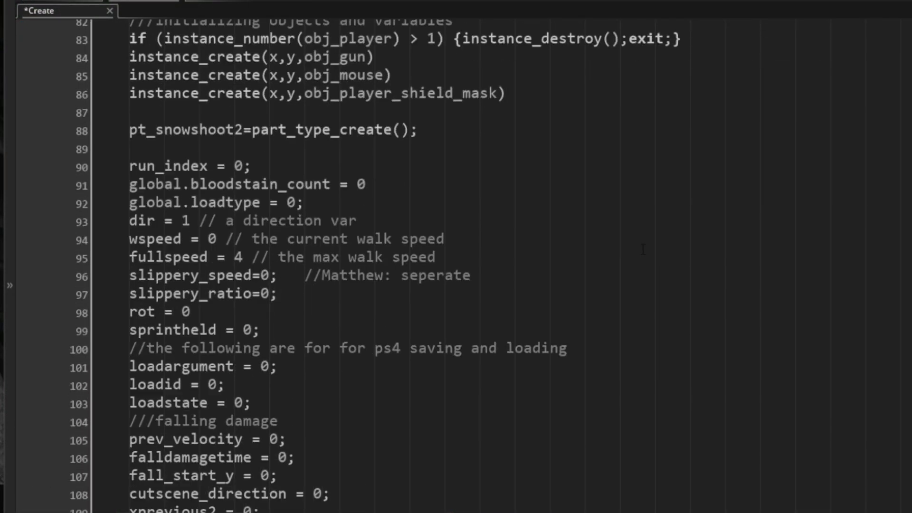
scroll("down", 3)
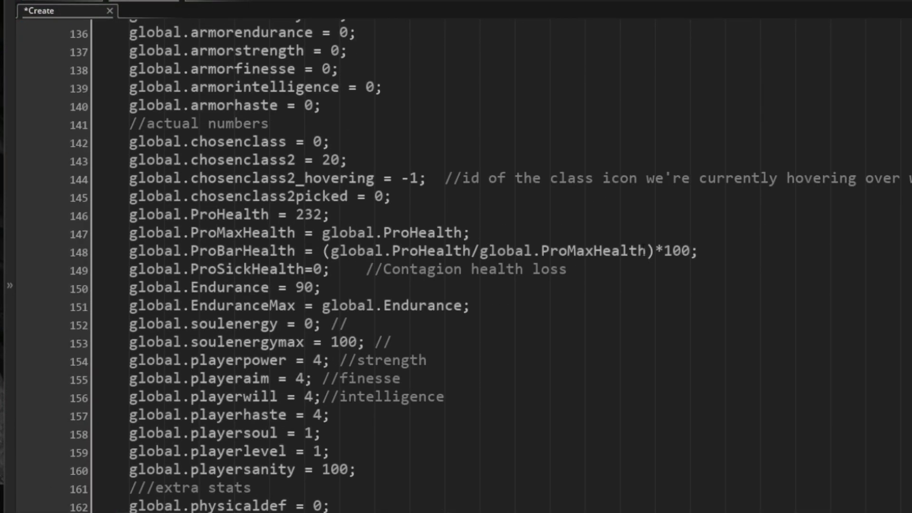
scroll("down", 3)
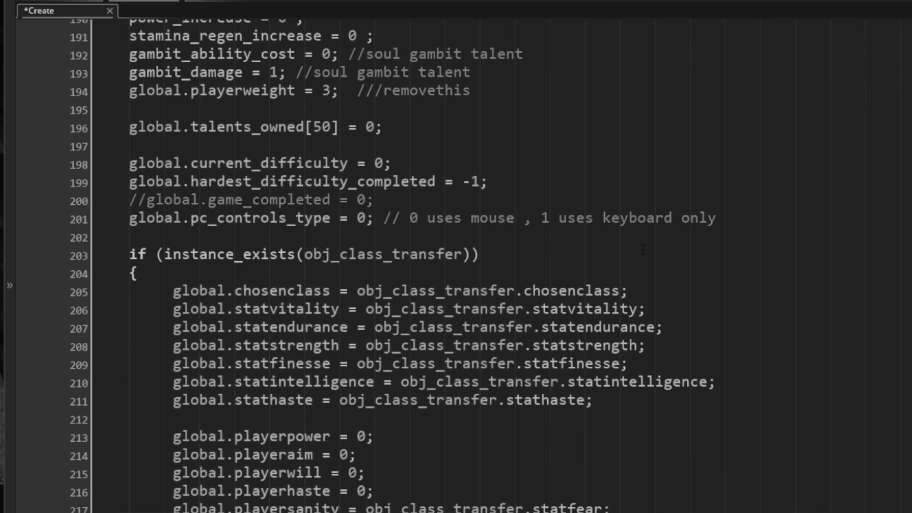
scroll("down", 3)
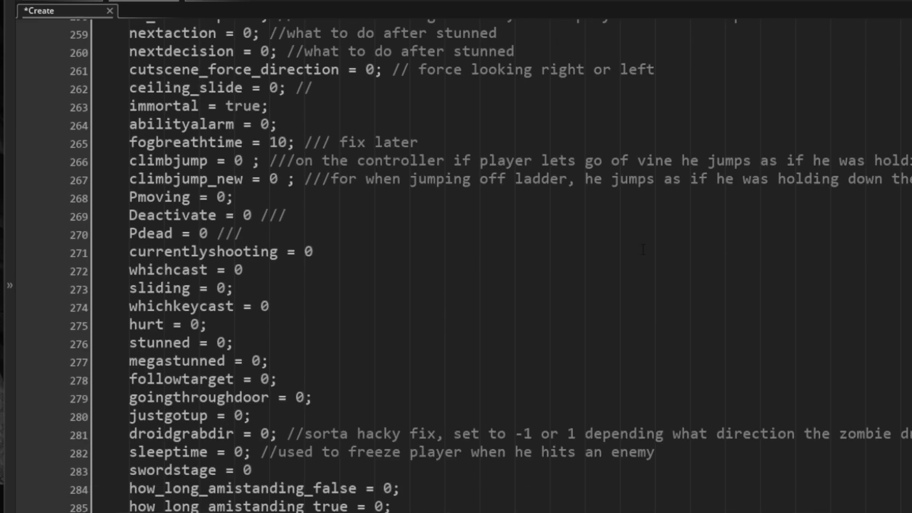
scroll("down", 3)
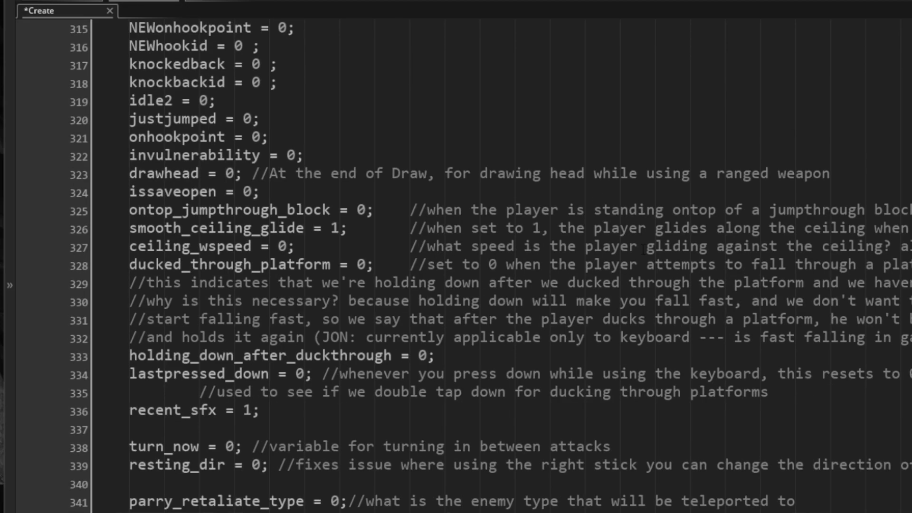
scroll("down", 3)
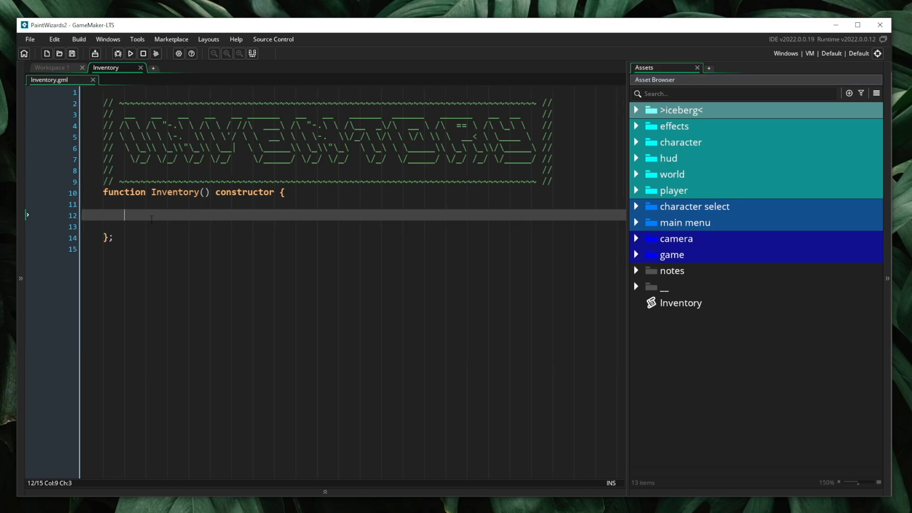
Step: Add a // private comment and an empty __ = {} struct to the constructor, saving as you go
type("// private")
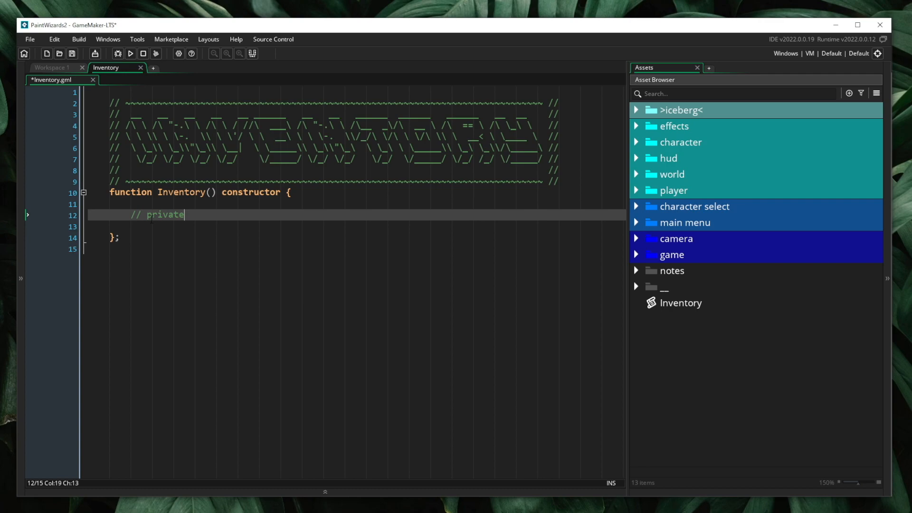
key("ctrl+s")
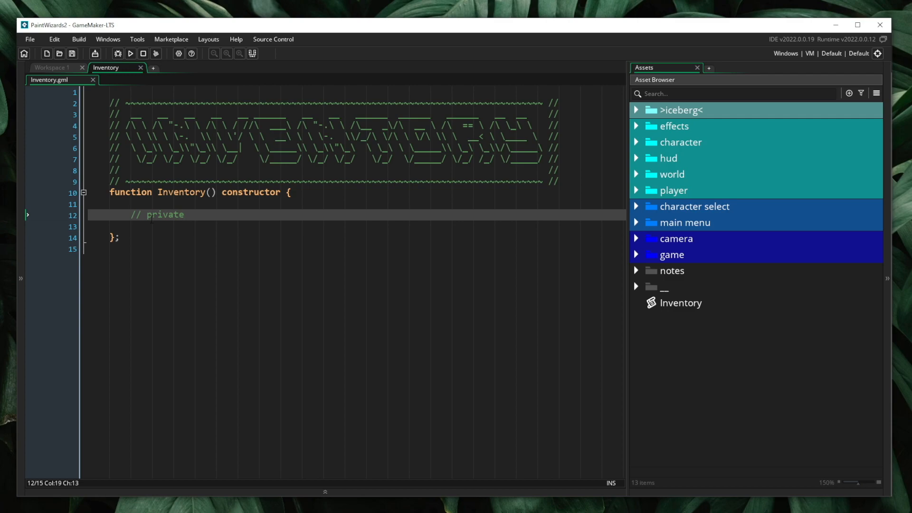
left_click(185, 214)
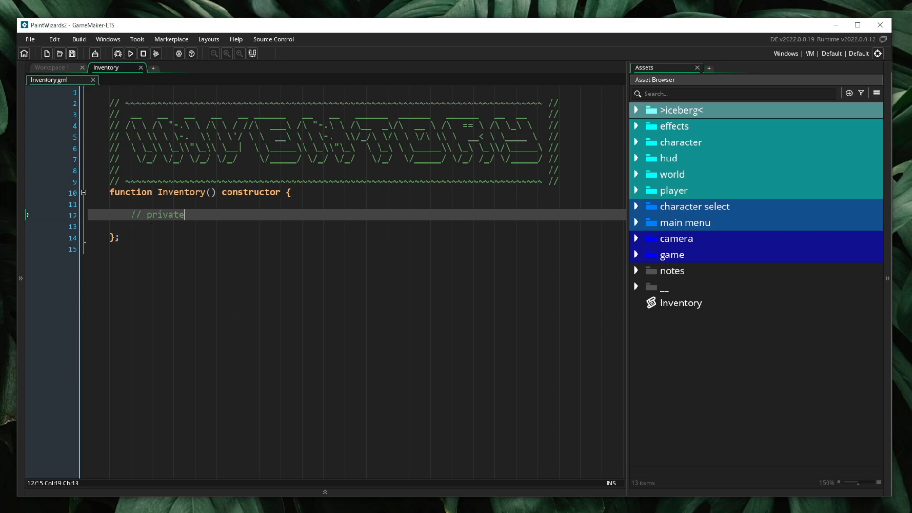
type("__ = {};")
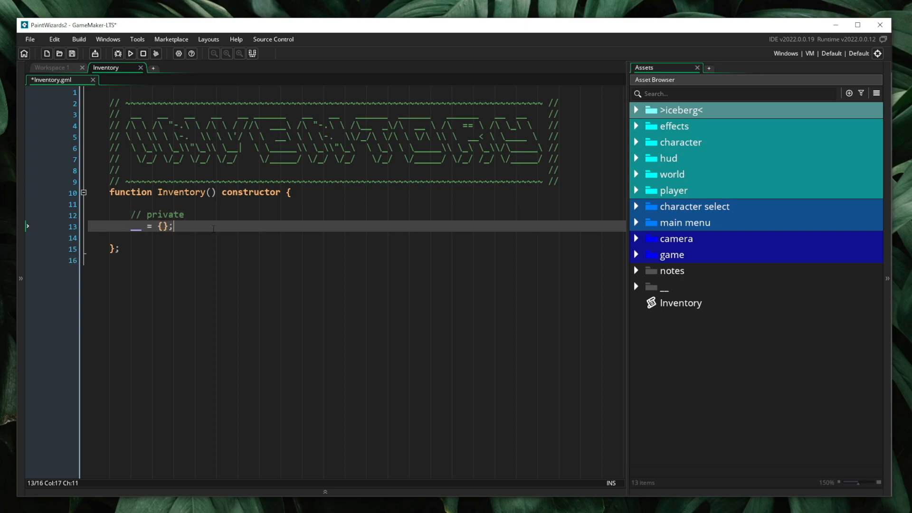
key("ctrl+s")
type("with")
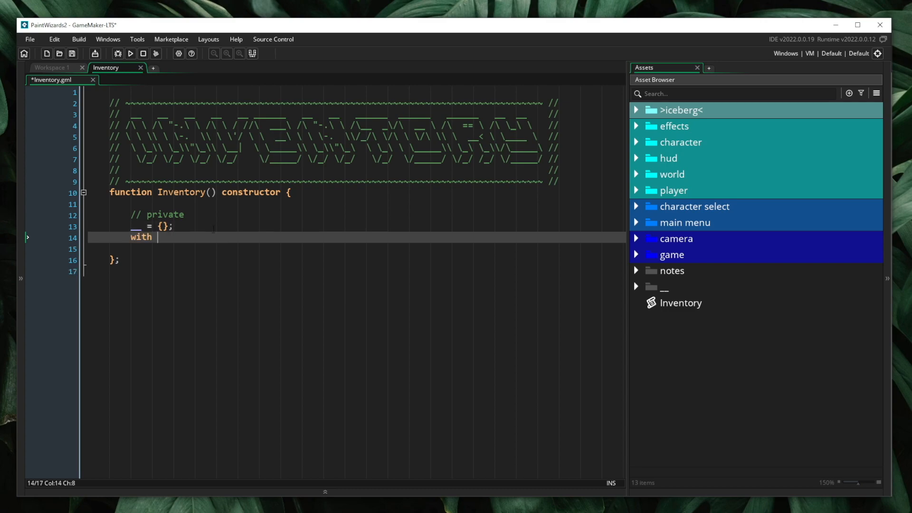
Step: Write a with (__) block setting width = 2 inside the constructor
type("(__) {")
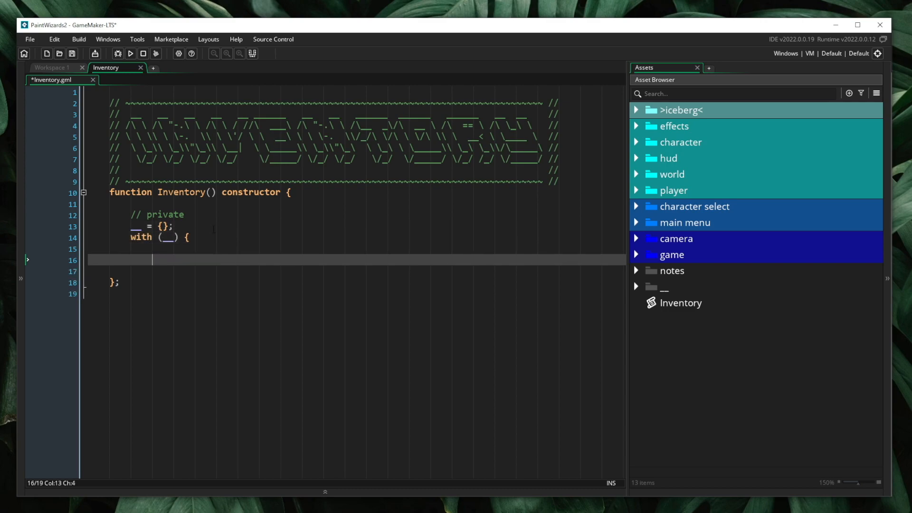
type("width")
type("height")
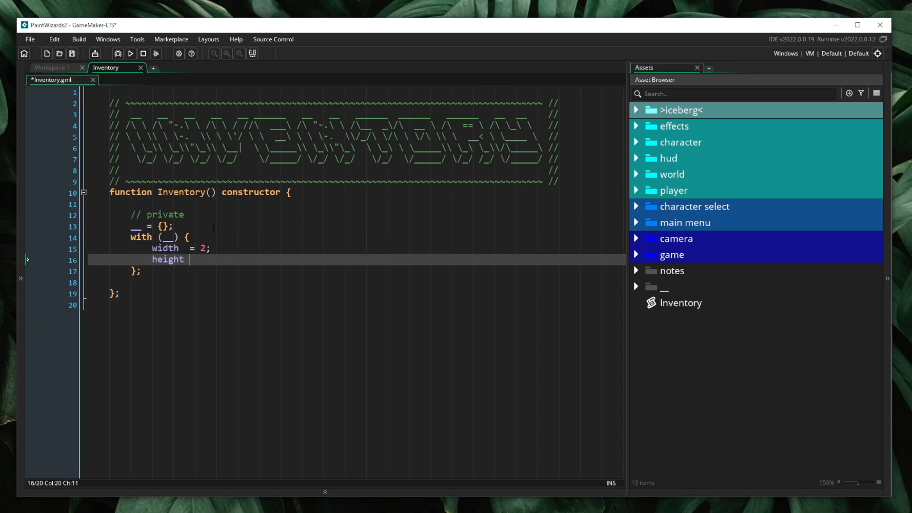
type("= 2;")
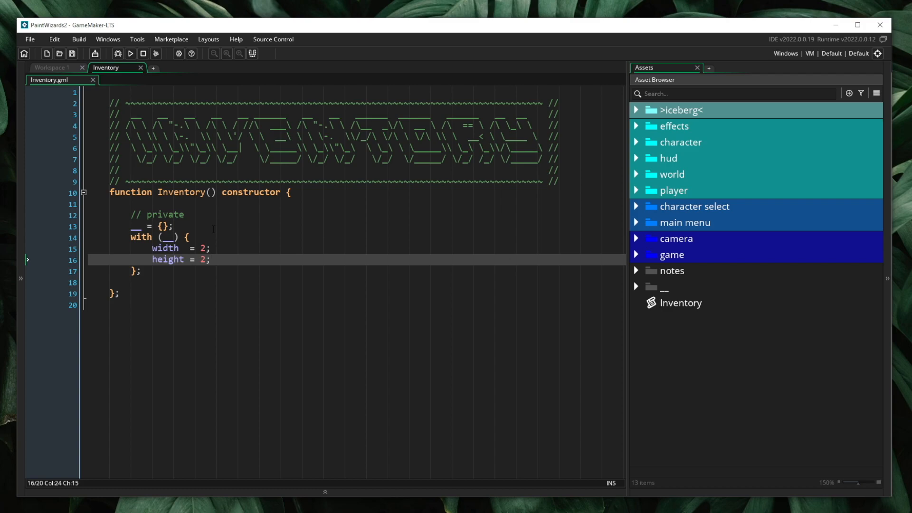
left_click(83, 237)
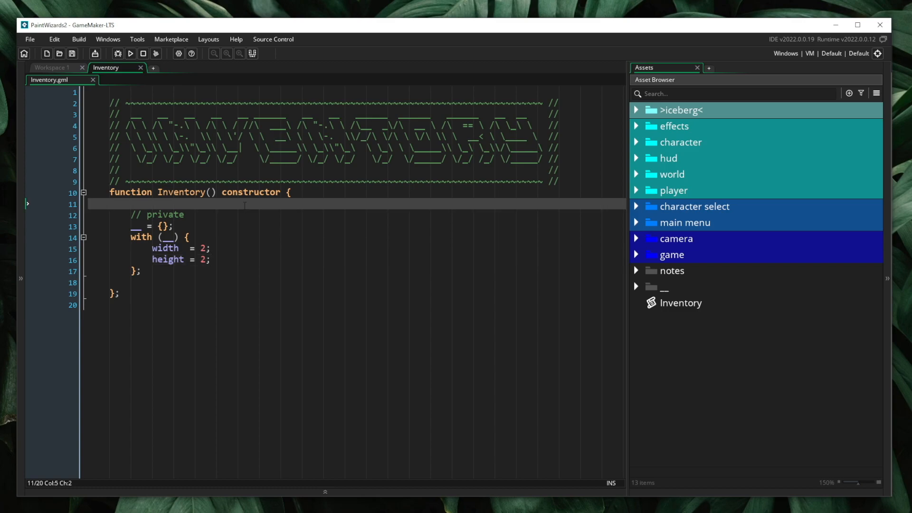
Step: Write static get_width = function() { return __.width; } and get_height in a public section
key("enter")
type("static")
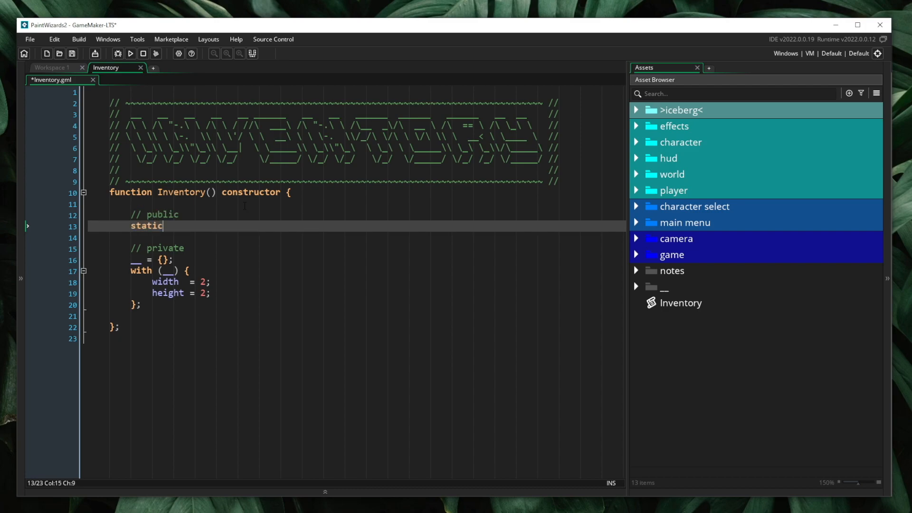
type("get_width = function() {")
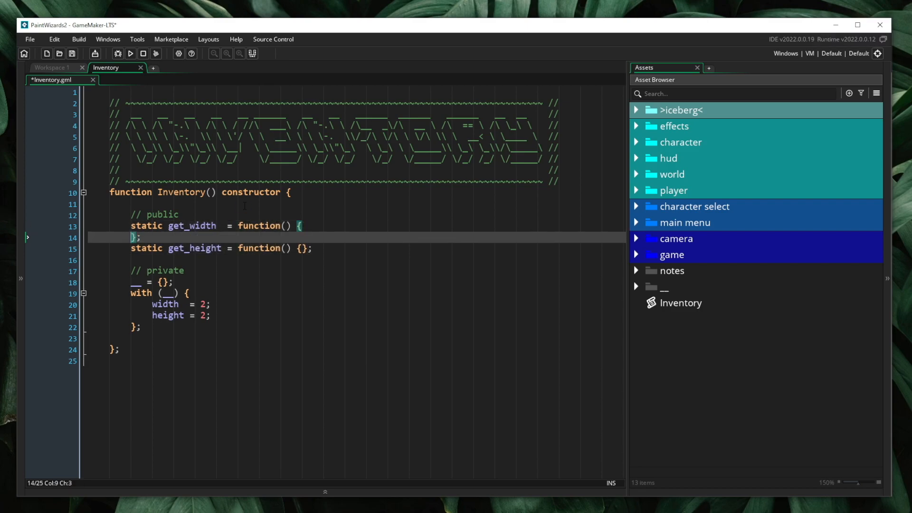
type("return __")
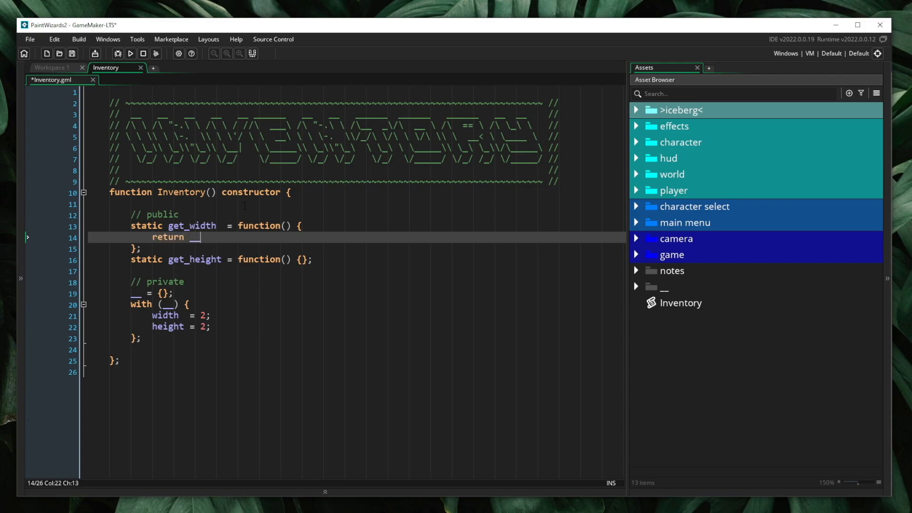
type(".width;")
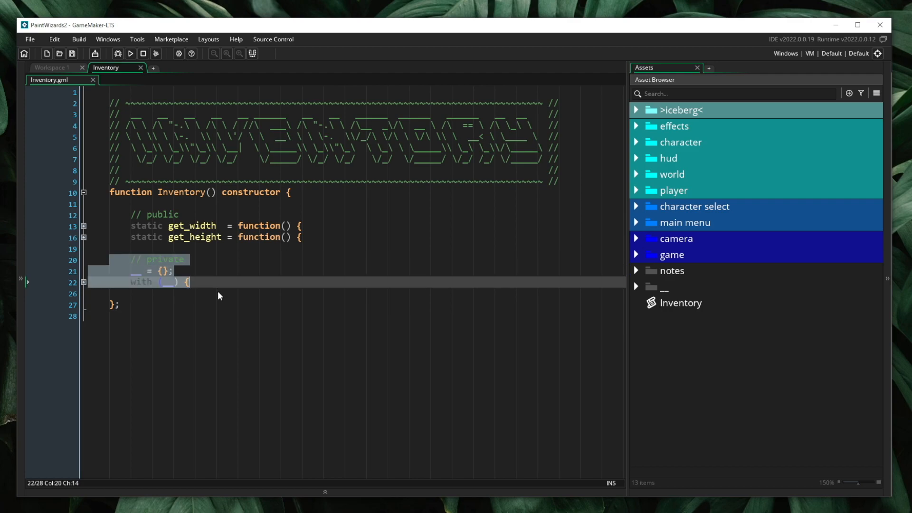
left_click(232, 294)
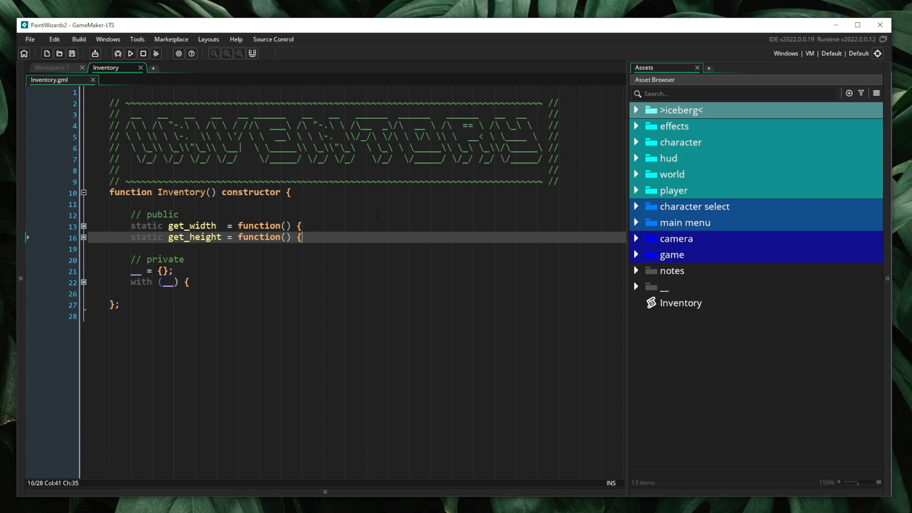
type("instance")
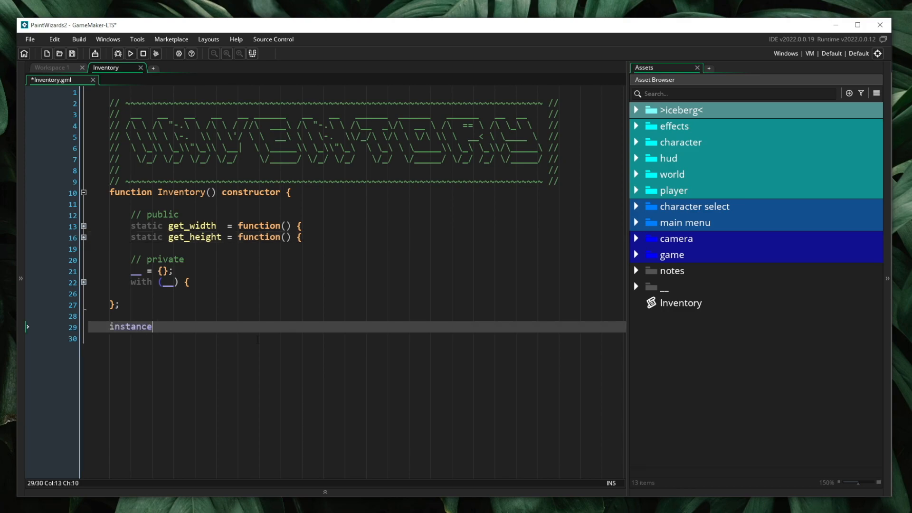
type("_destroy(")
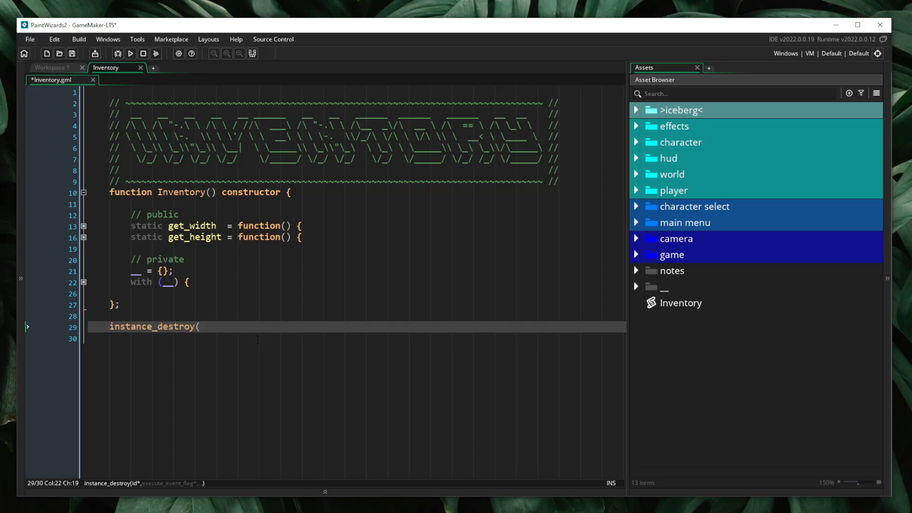
type("obj_player)")
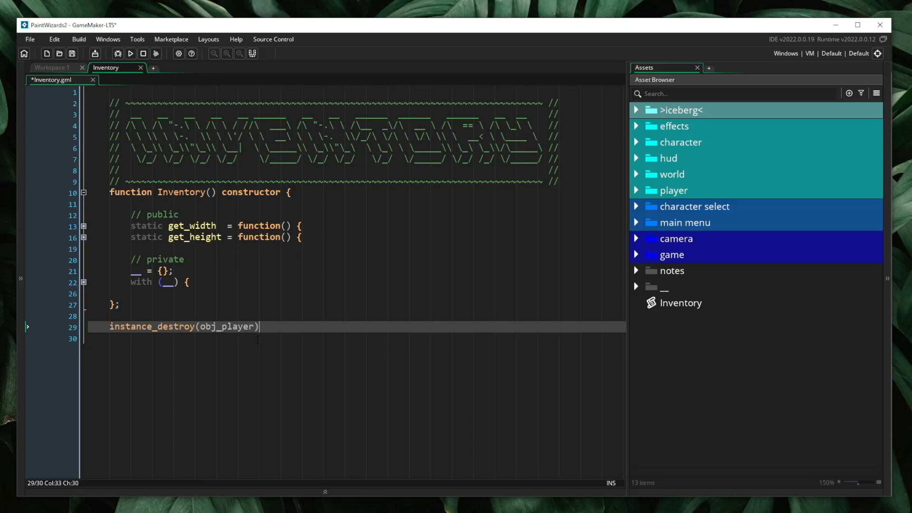
type(";")
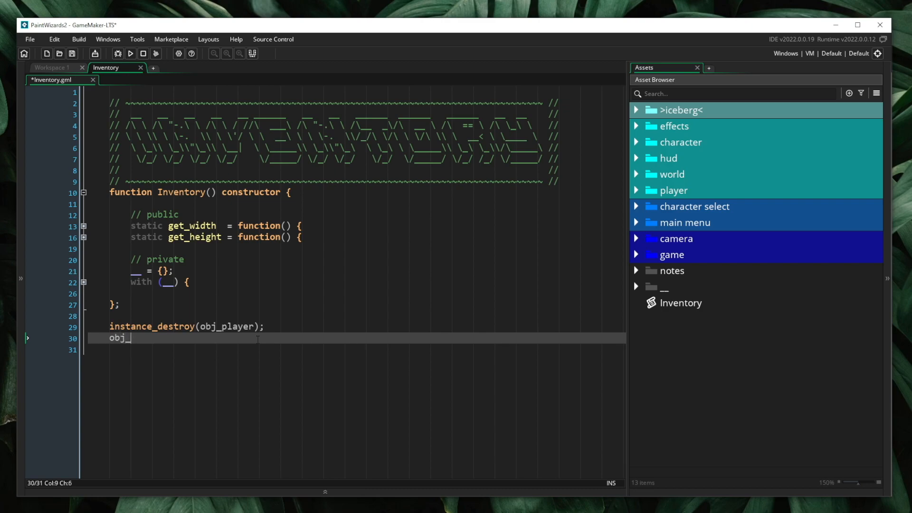
type("player.destroy();")
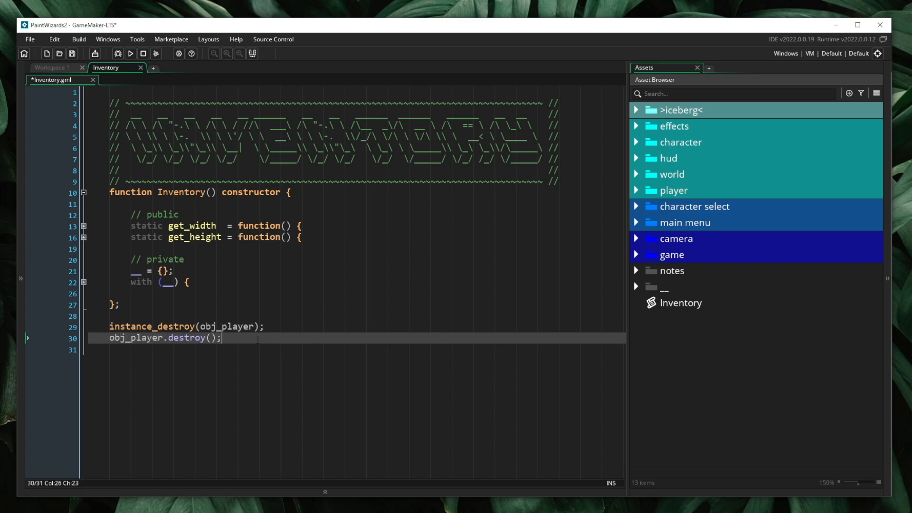
key("ctrl+s")
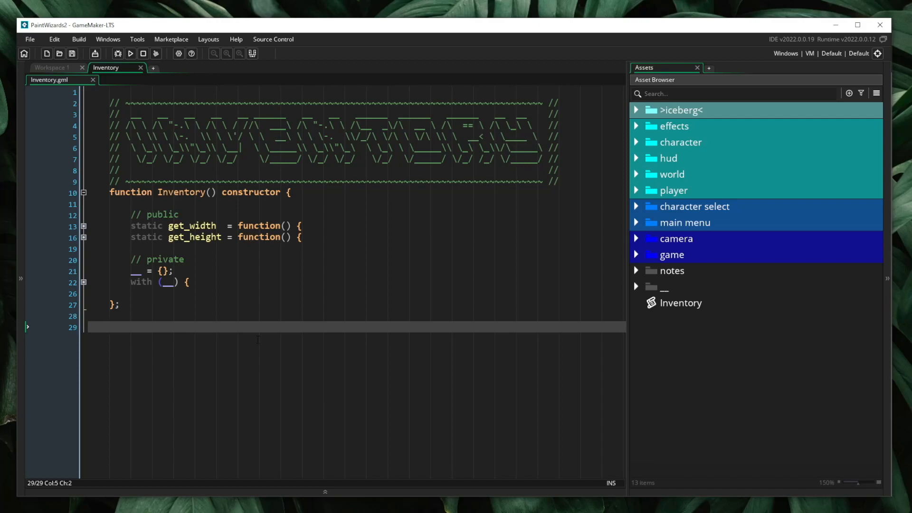
Step: Declare static set_width(_width) and set_height(_height) function skeletons under the getters
type("static s")
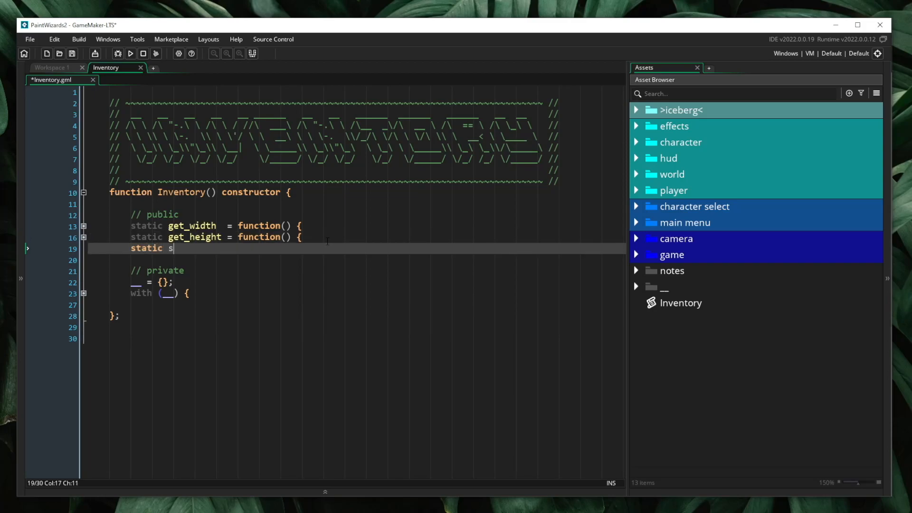
type("et_width  = functi")
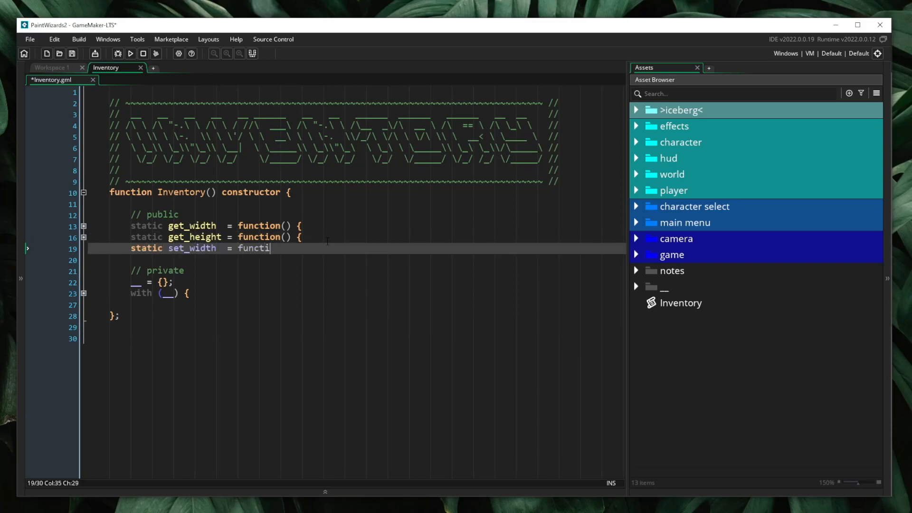
type("on(_width")
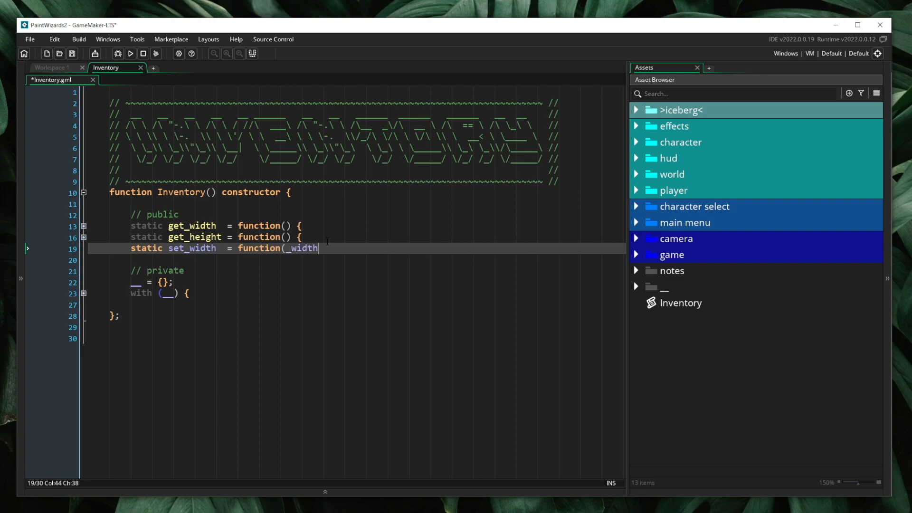
type(") {};")
type("static set_height = func")
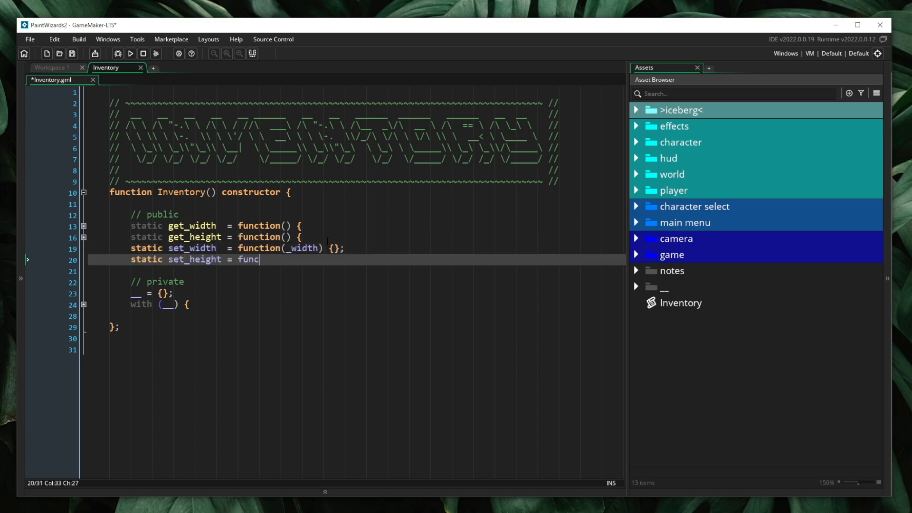
type("tion(_height) {};")
type("__.width")
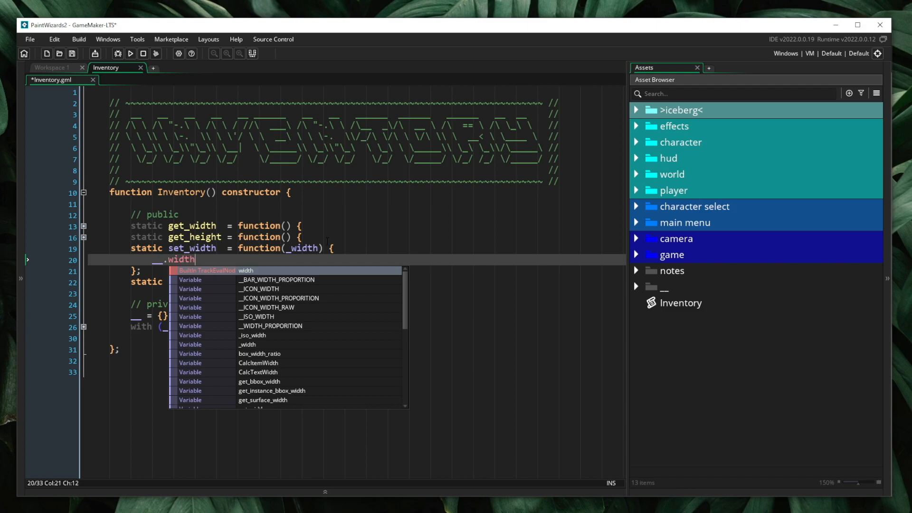
Step: Fill the setters to assign __.width and __.height from the arguments and return self
type("= _width;")
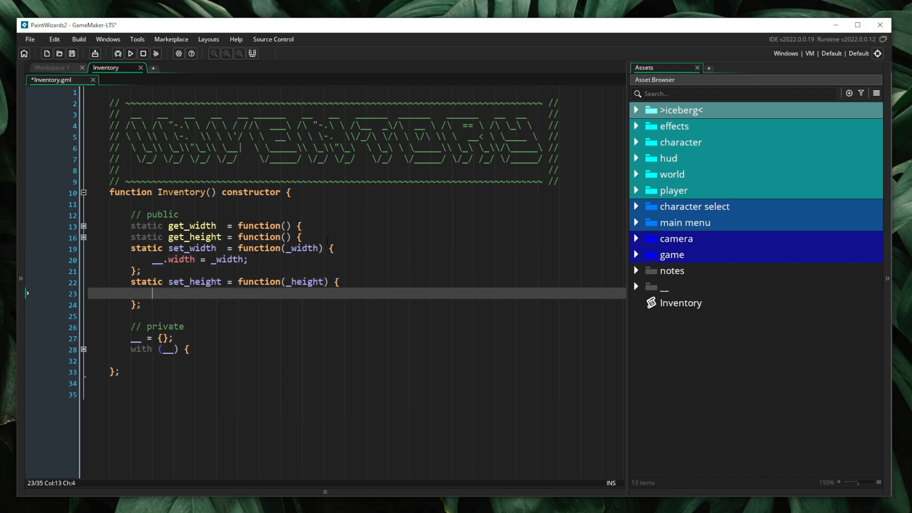
type("__.height = _height;")
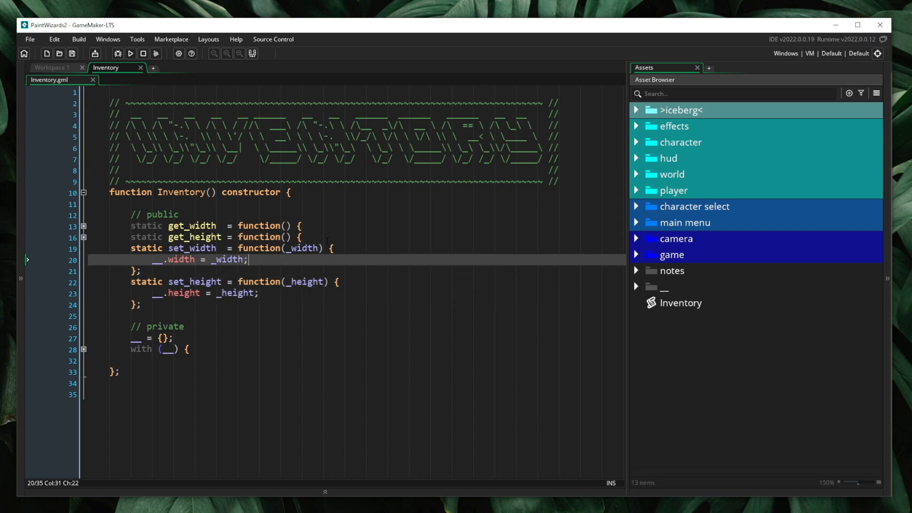
type("return self;")
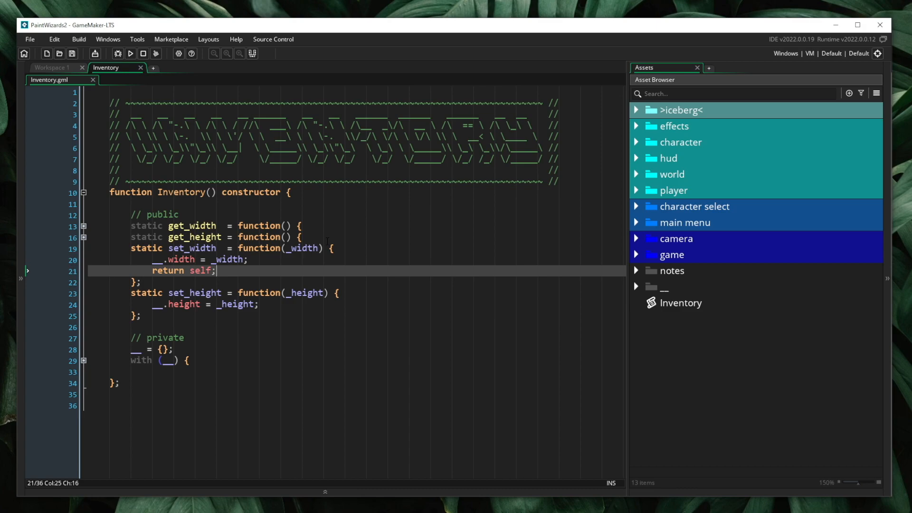
type("return self;")
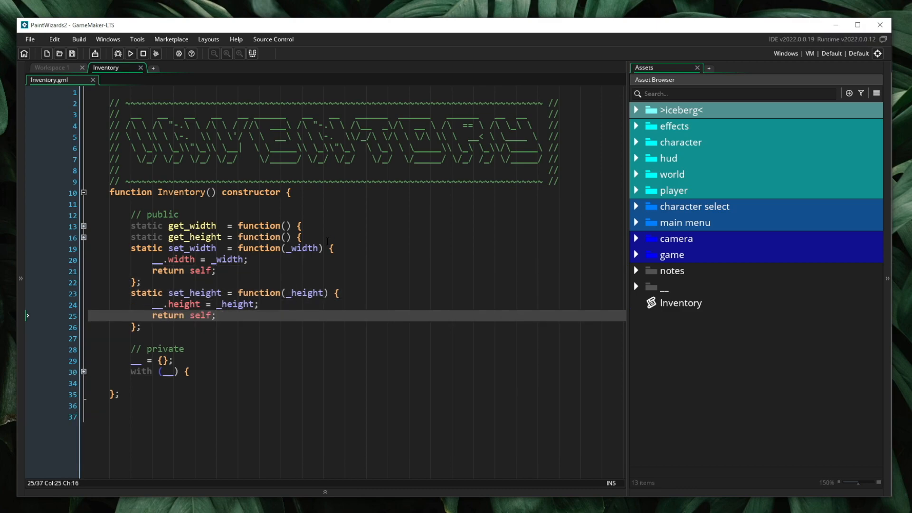